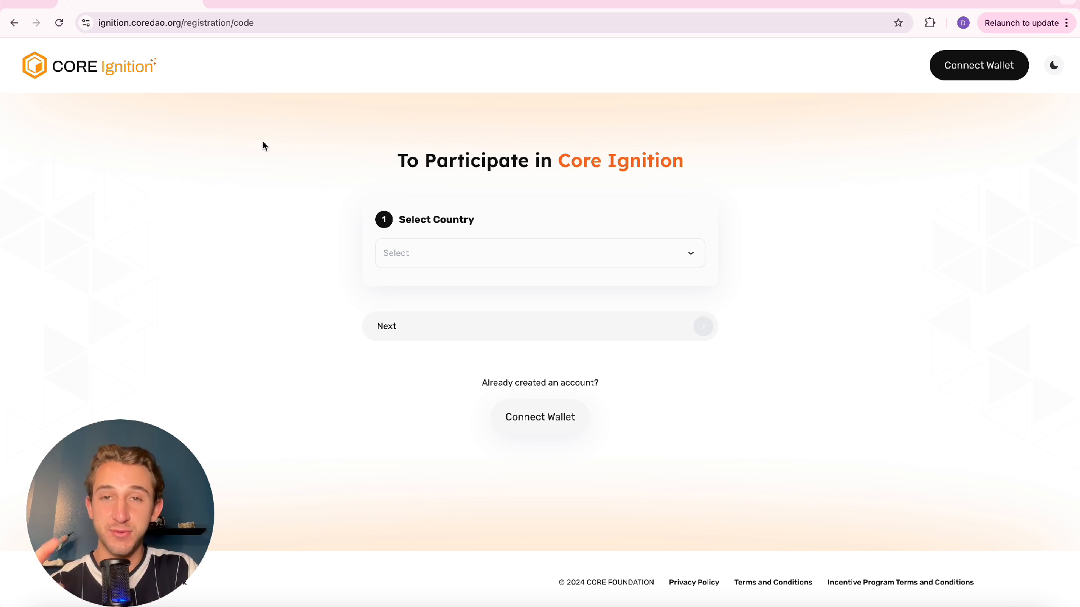
Choose United Kingdom of Great Britain and Northern Ireland as the registration country.
left_click(172, 23)
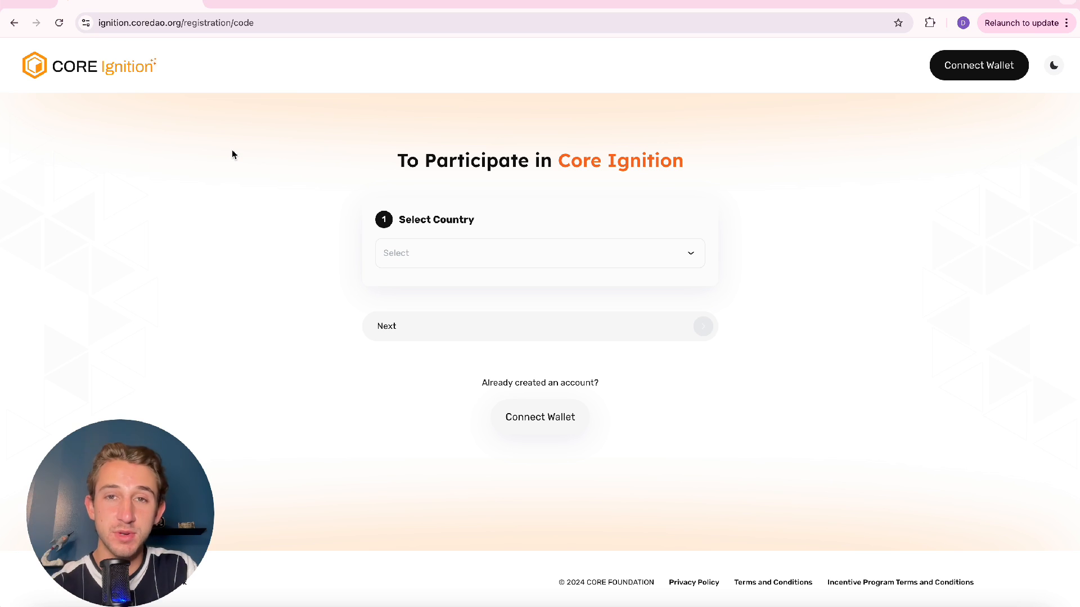
left_click(538, 253)
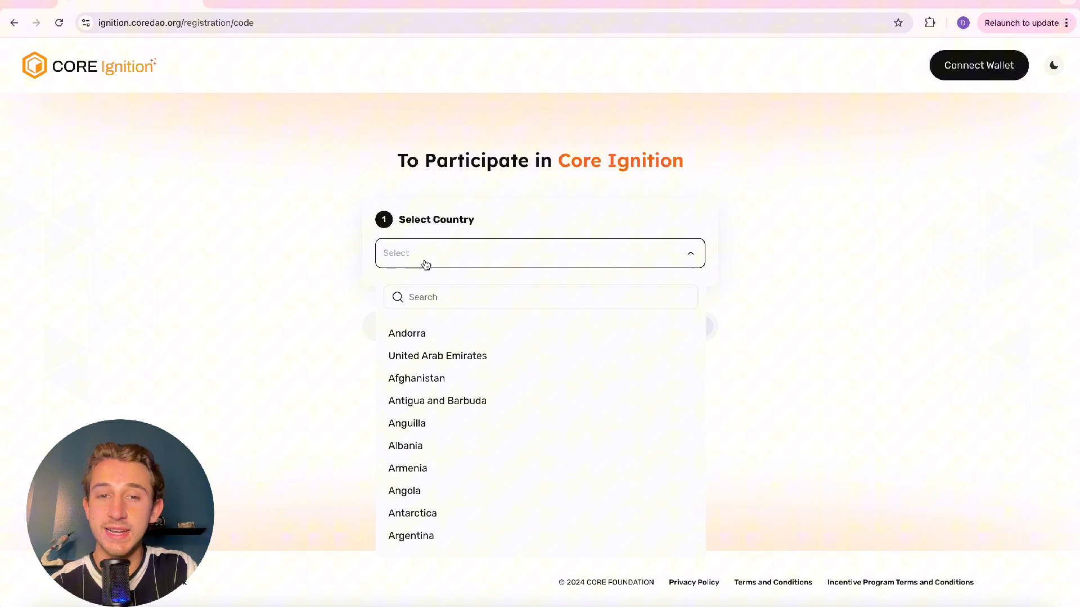
left_click(541, 253)
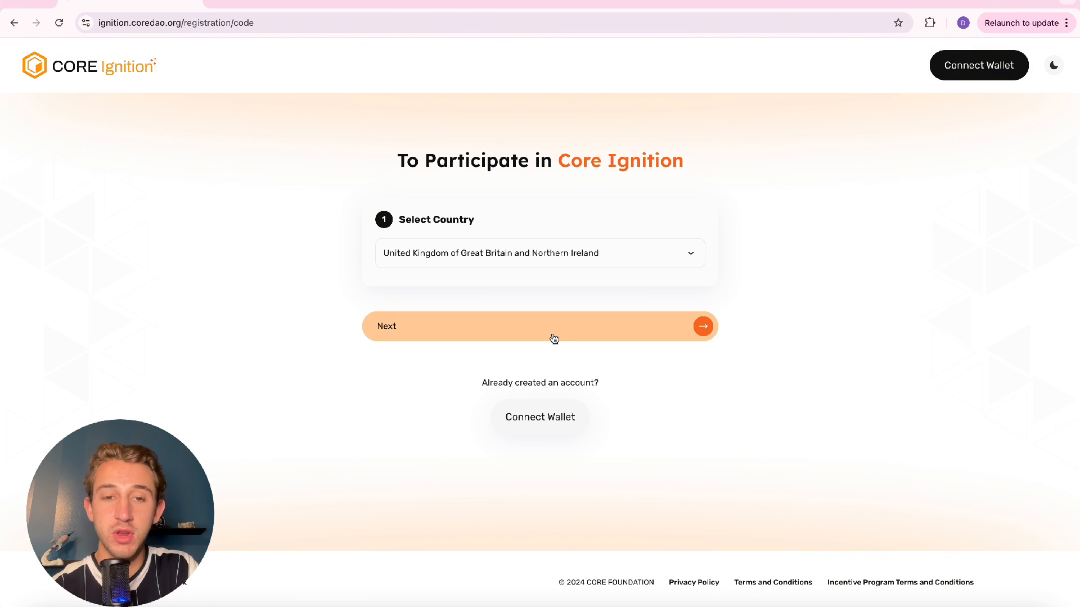
Advance to the details form, enter the name coretoshi1 and accept the agreements.
left_click(540, 326)
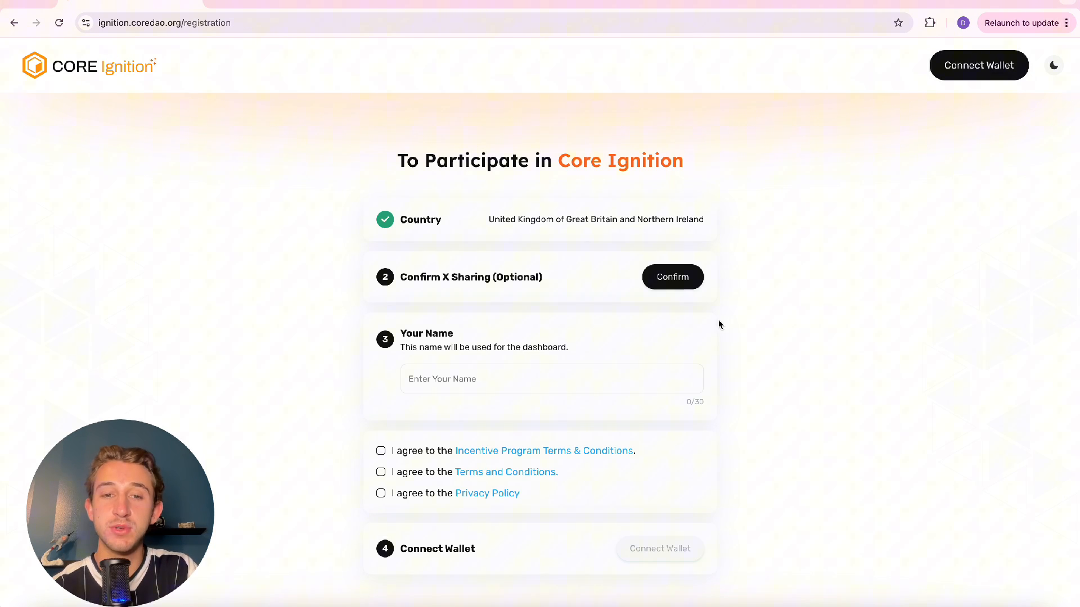
mouse_move(673, 276)
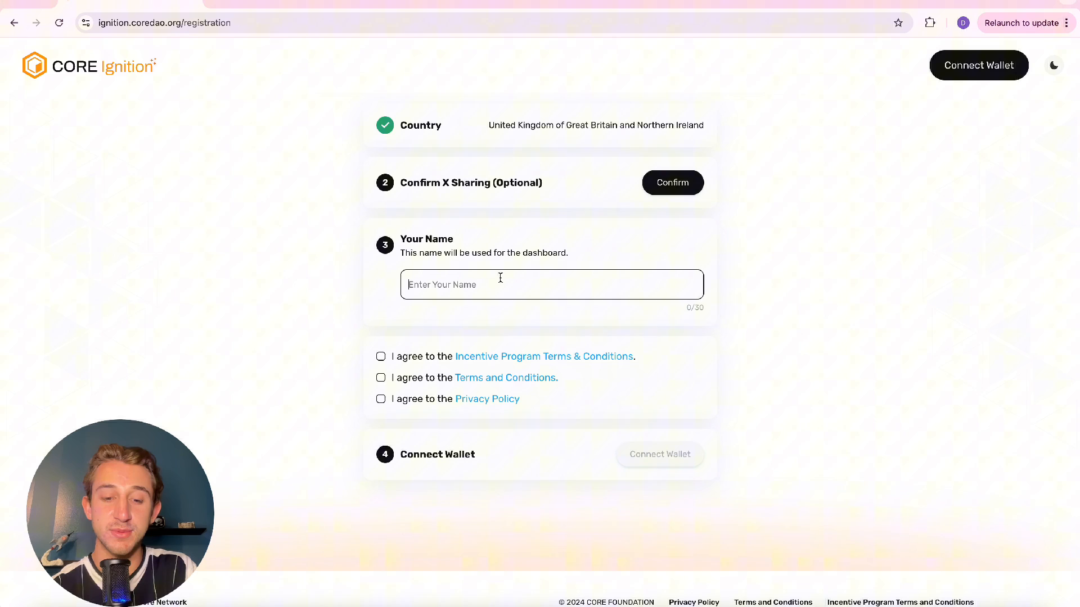
type("coretoshi1")
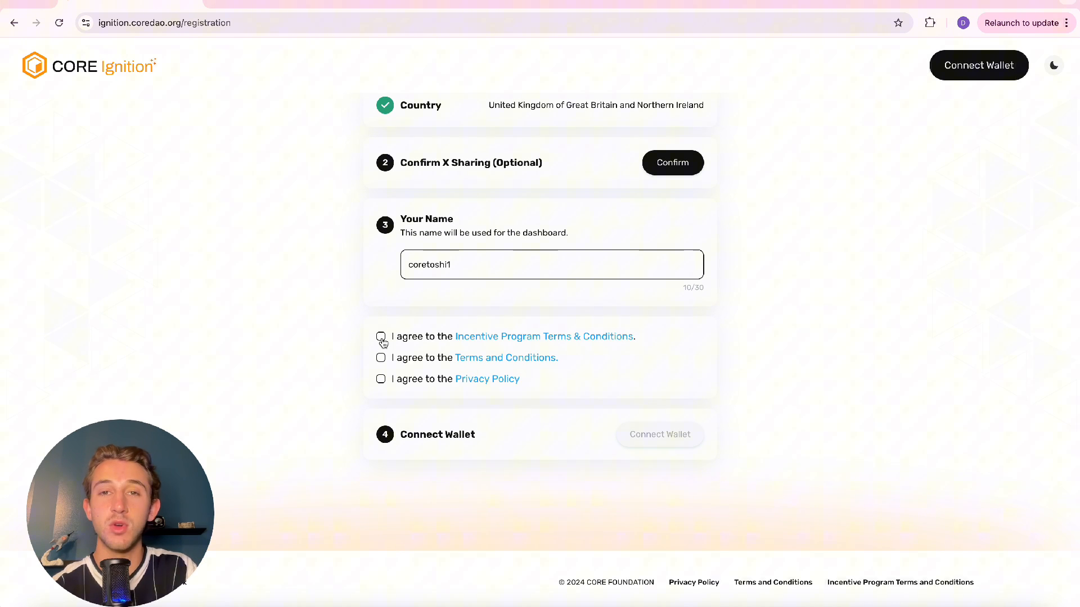
left_click(382, 336)
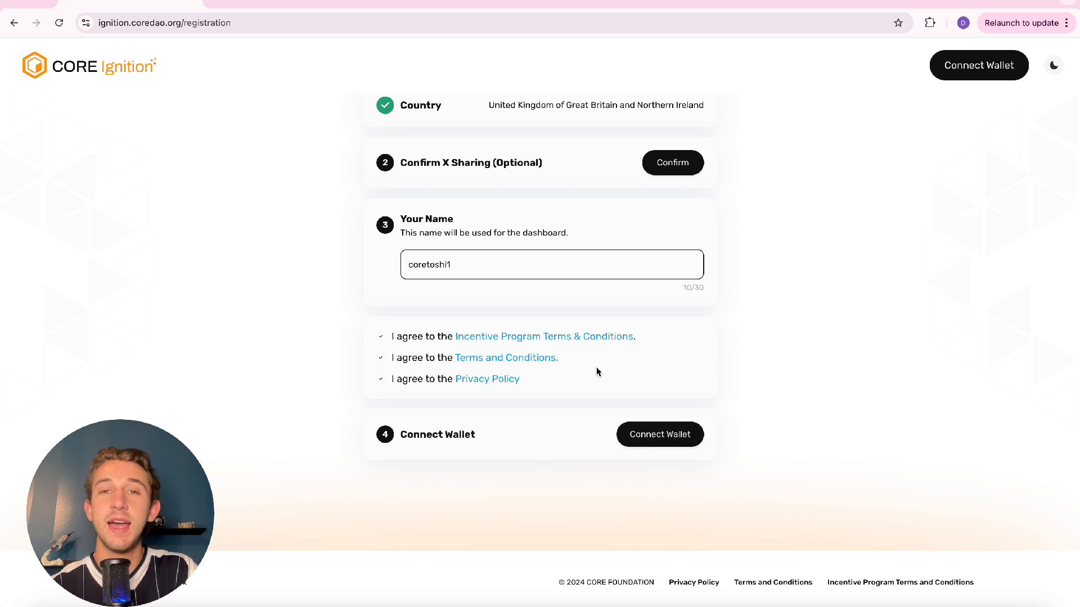
Connect MetaMask Account 1 as the wallet for the Core Ignition account.
left_click(658, 434)
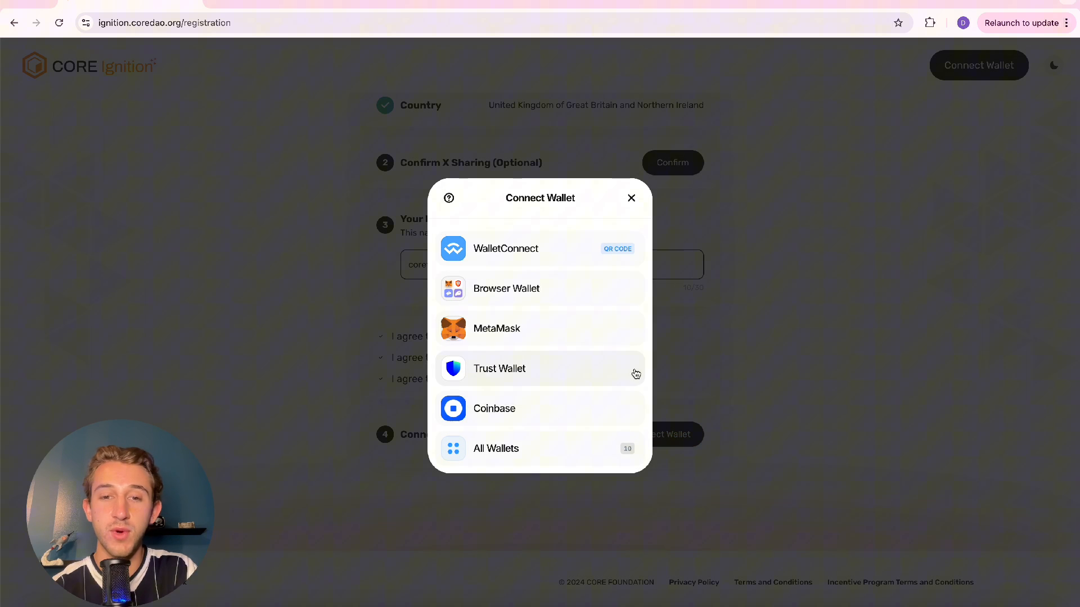
mouse_move(509, 327)
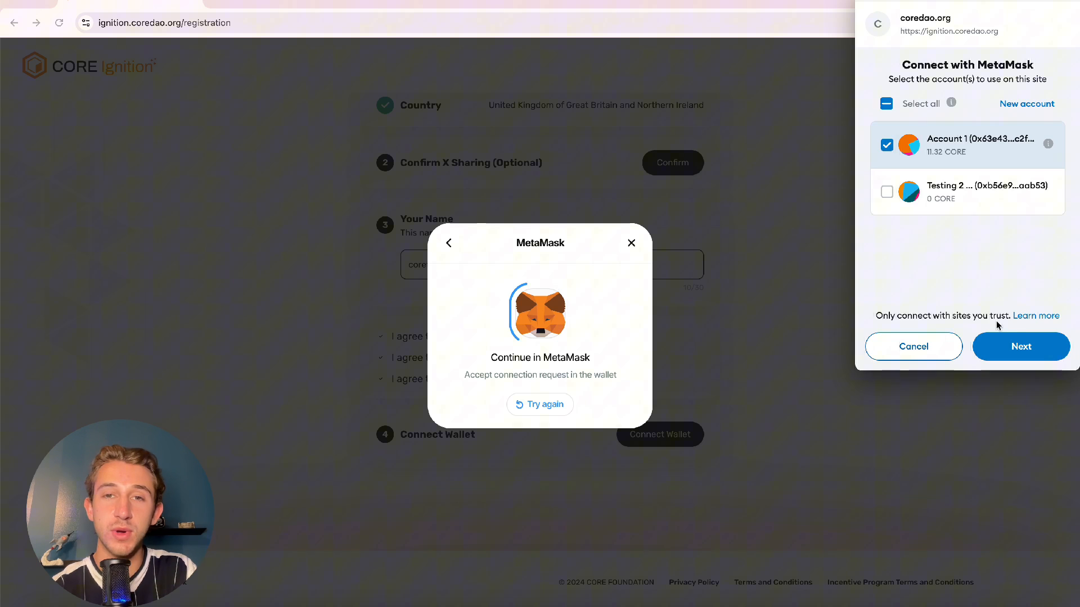
left_click(1020, 346)
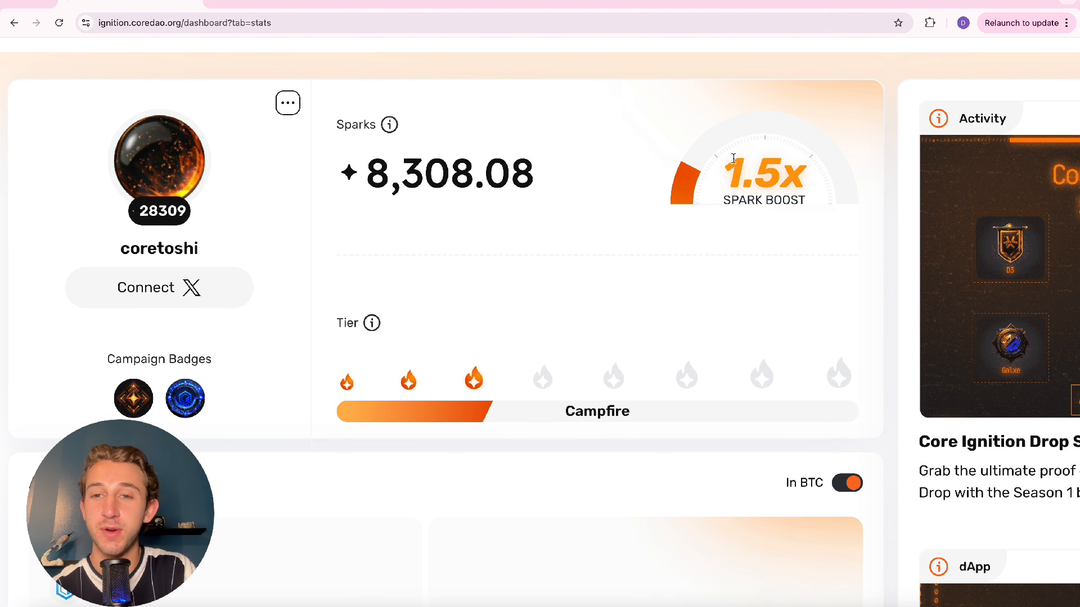
mouse_move(585, 389)
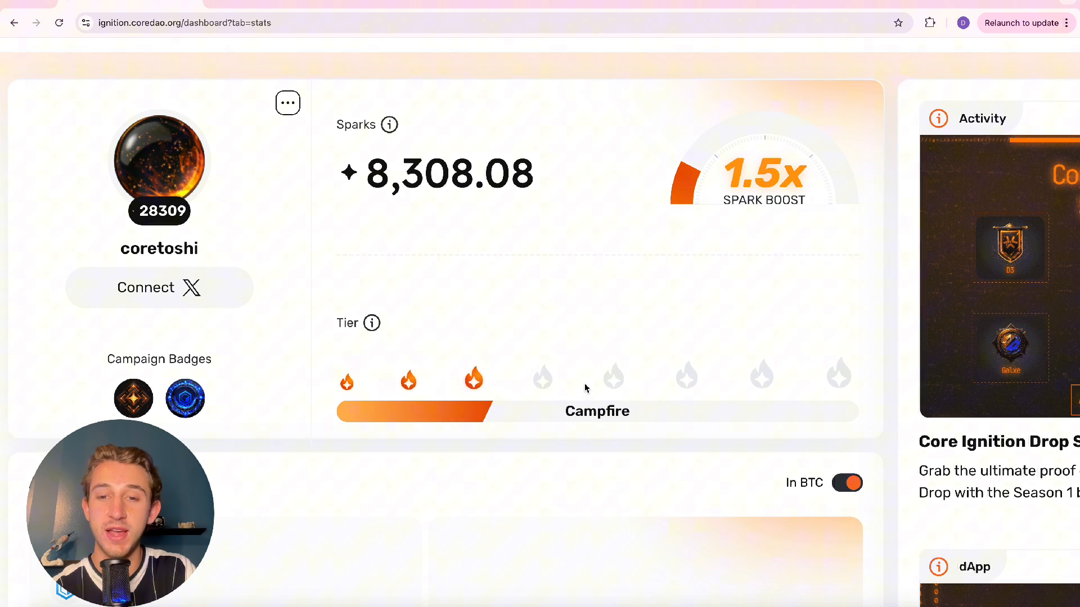
mouse_move(525, 278)
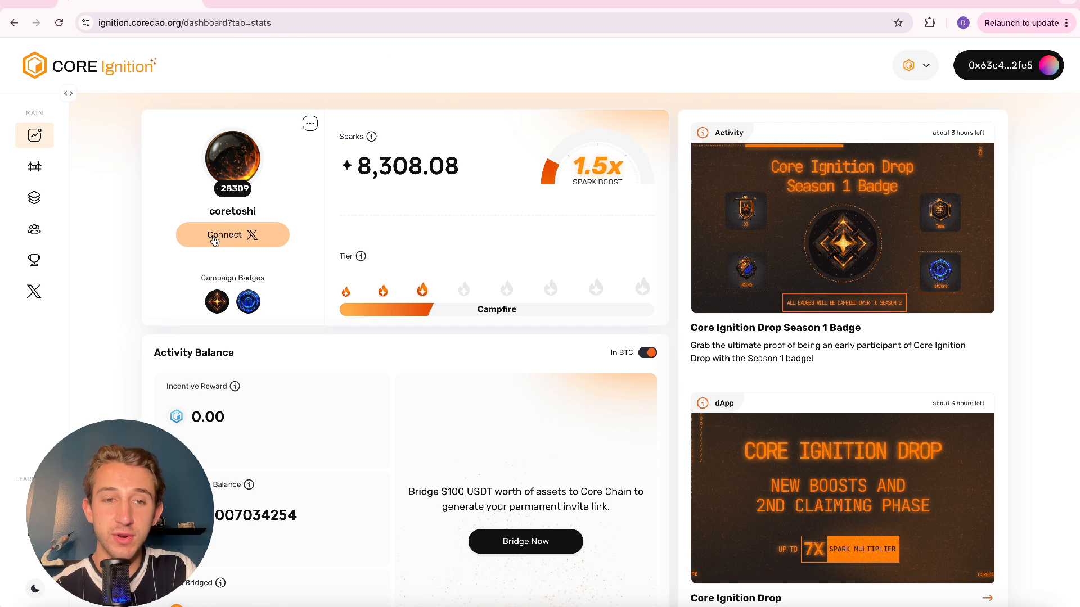
Review the dashboard Sparks stats, then go to the Ethereum-to-Core bridge page.
scroll("down", 3)
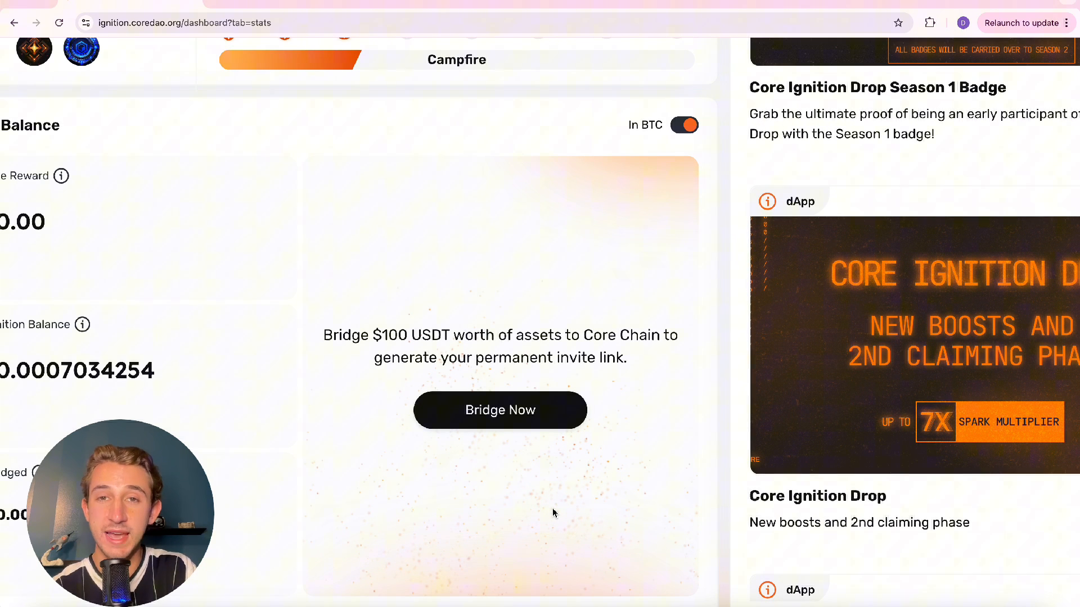
scroll("up", 3)
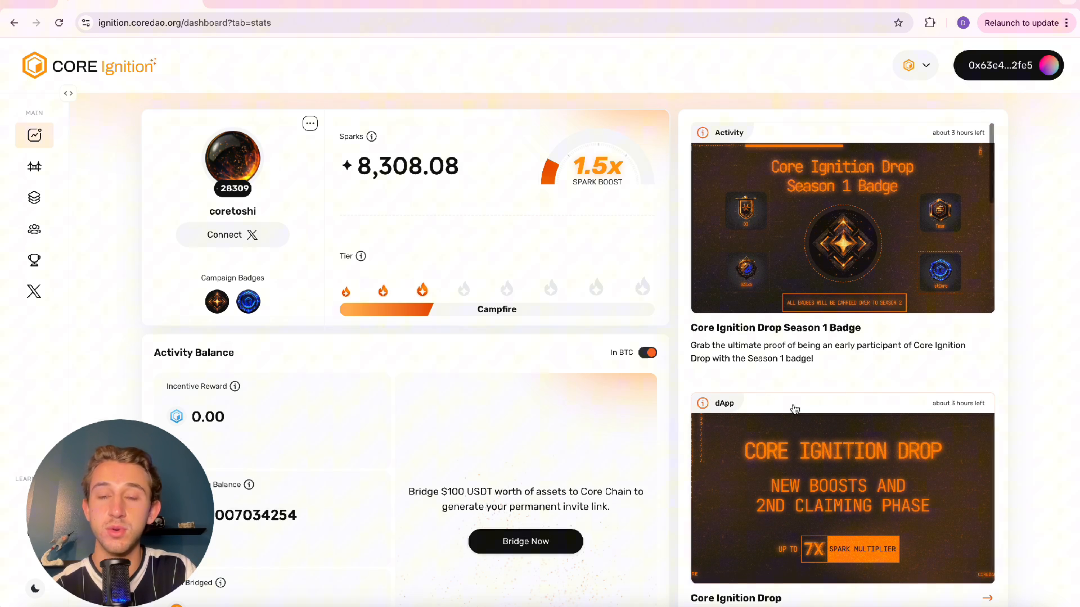
mouse_move(789, 393)
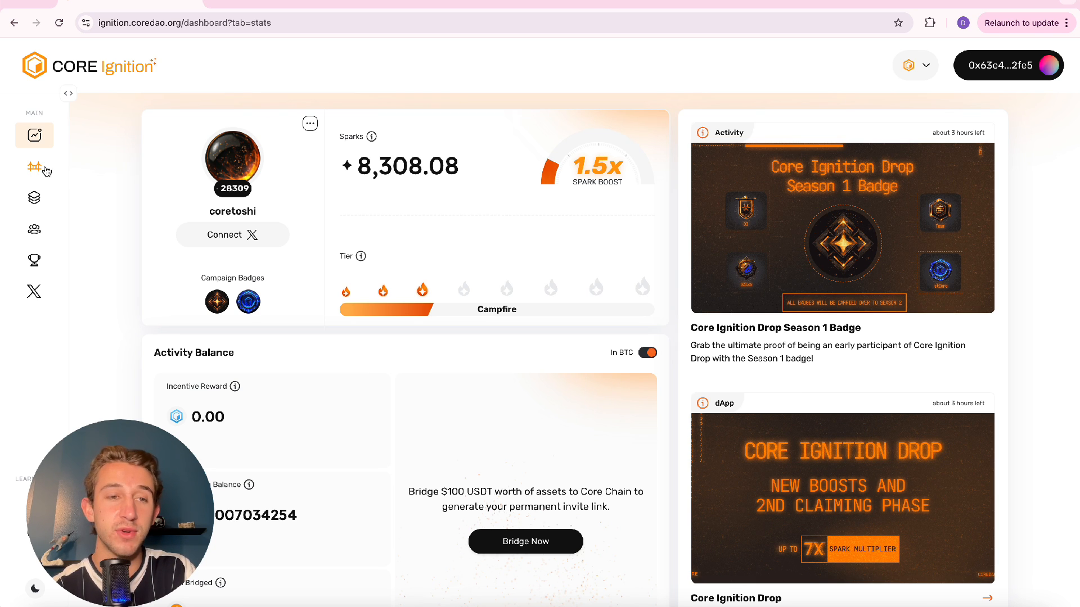
left_click(33, 166)
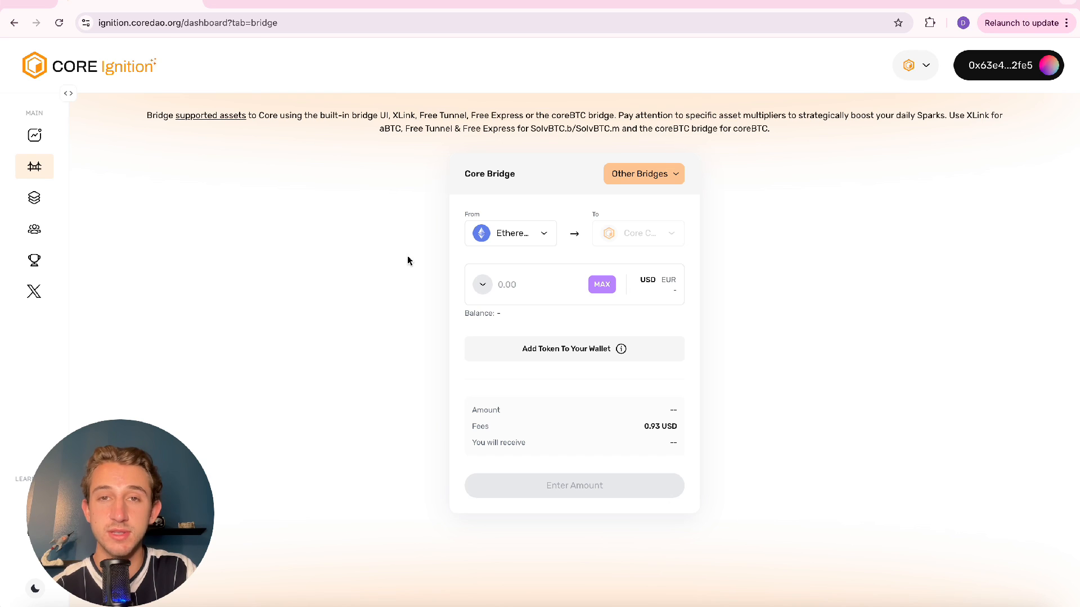
left_click(34, 198)
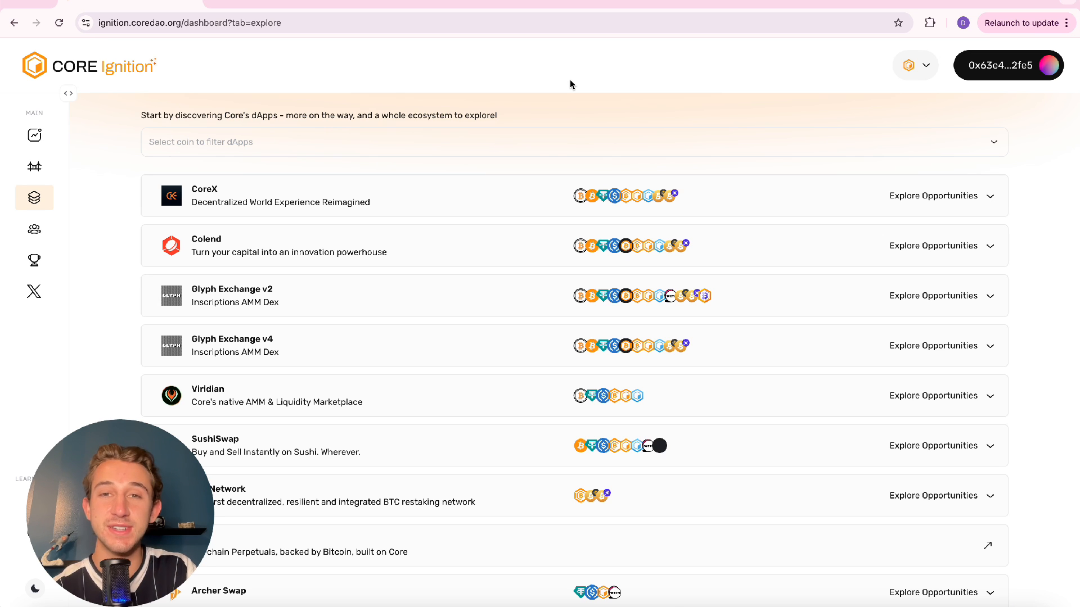
scroll("down", 3)
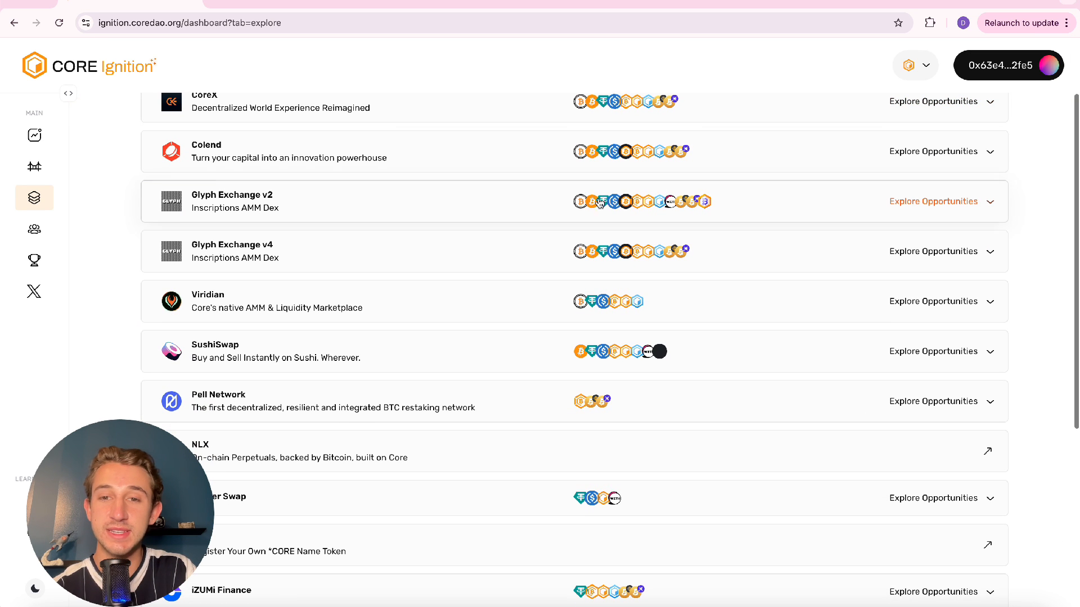
left_click(931, 201)
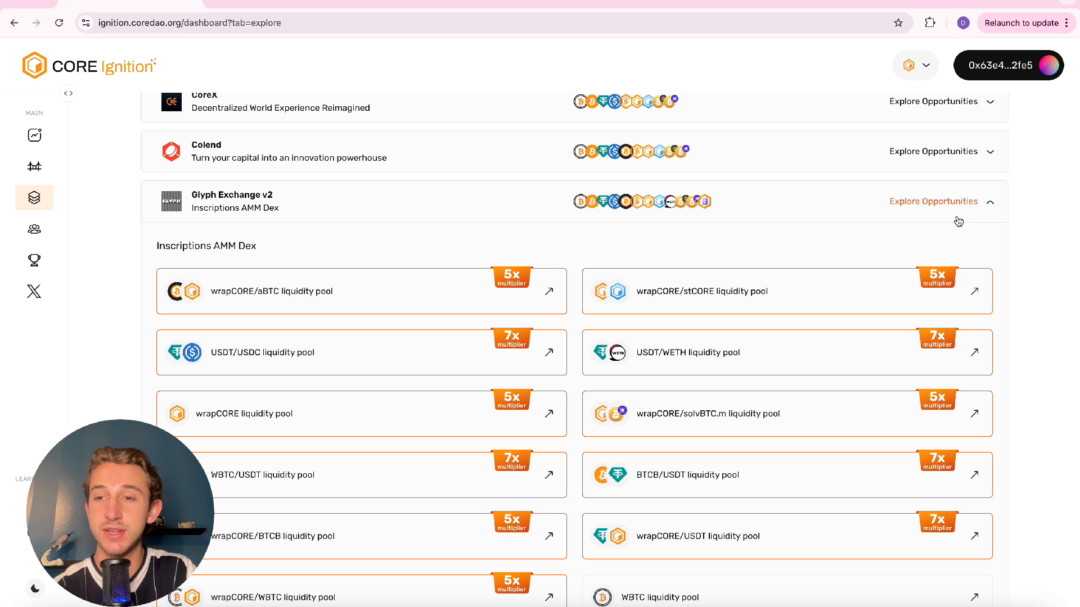
scroll("up", 3)
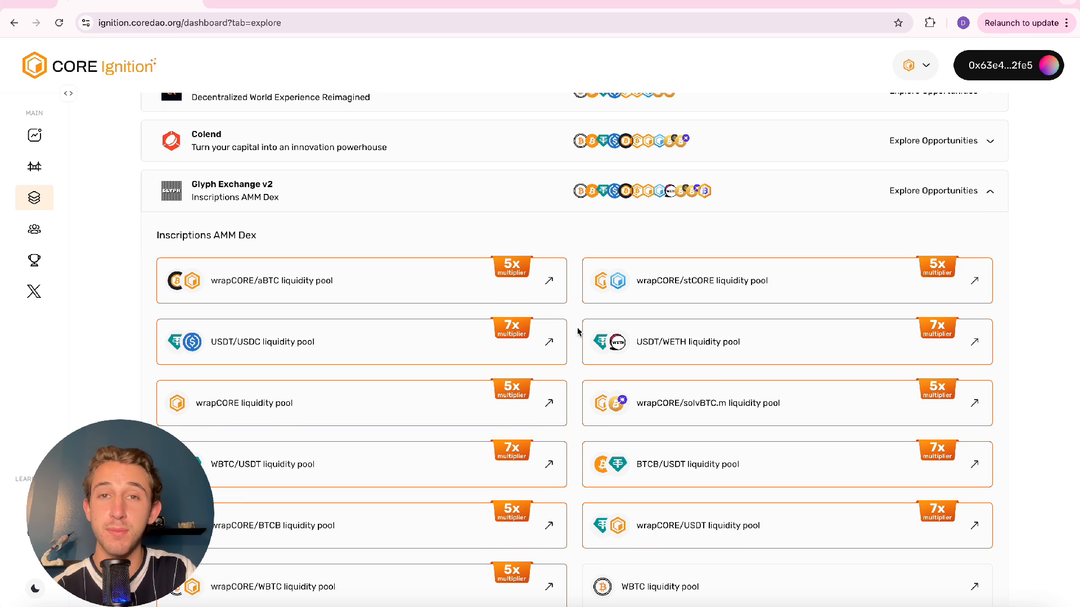
scroll("down", 3)
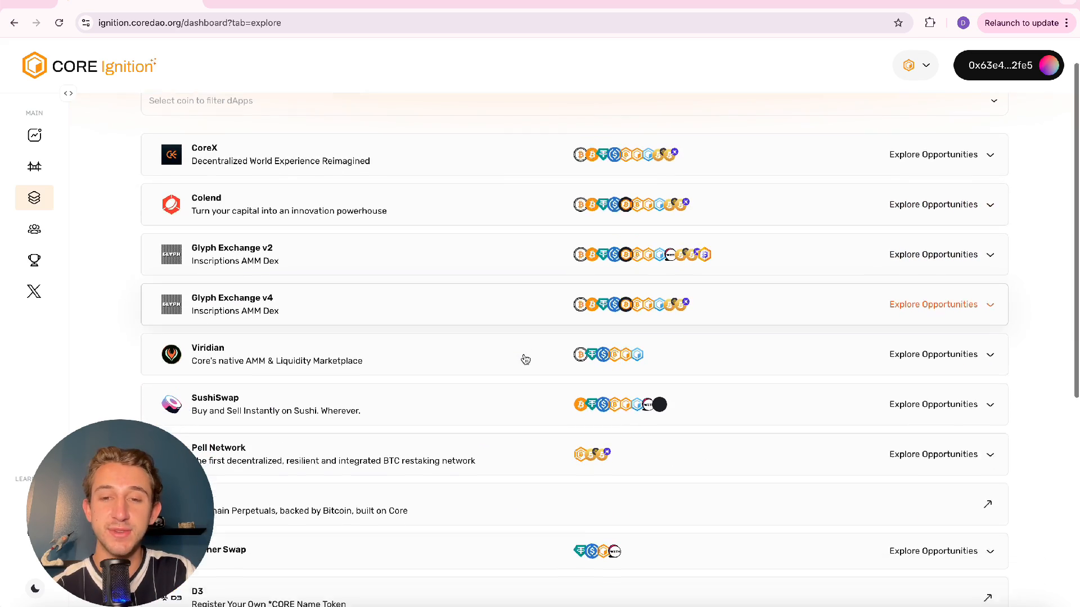
scroll("down", 3)
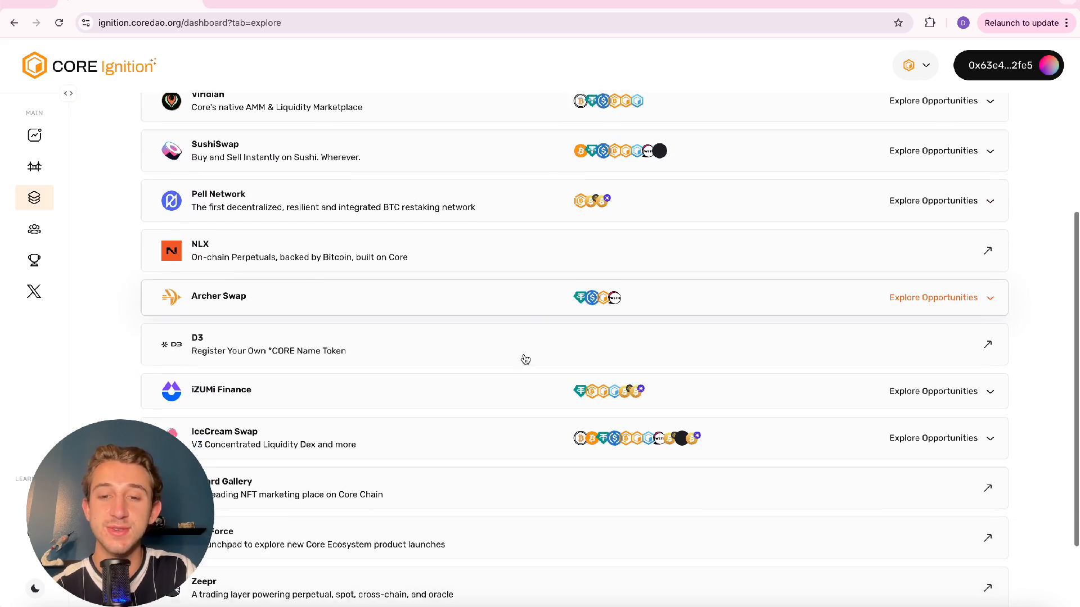
scroll("down", 3)
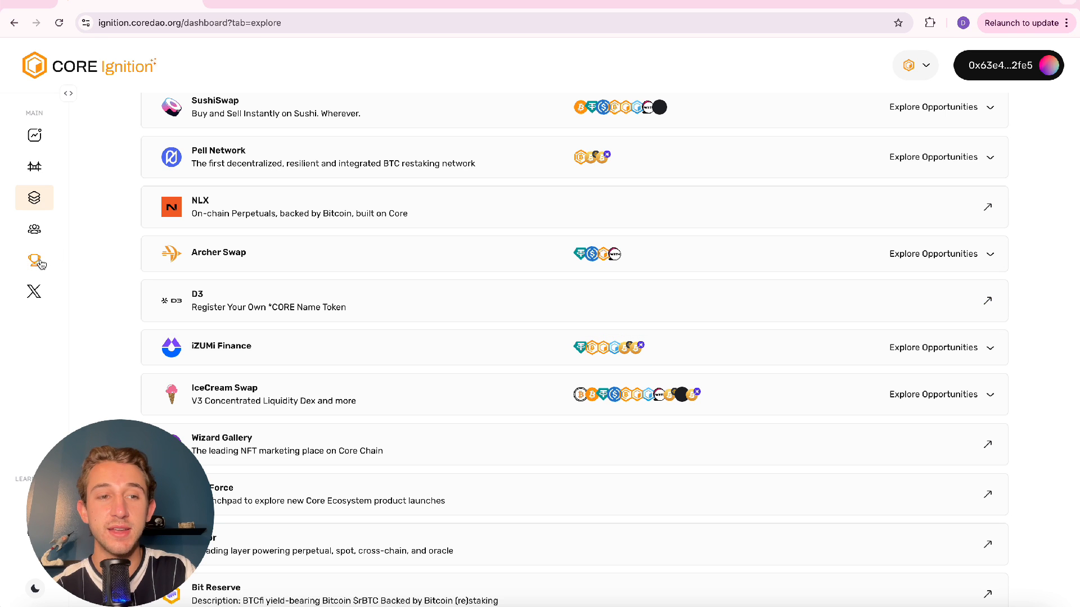
View the Sparks leaderboard with the coretoshi account at Campfire tier.
left_click(34, 259)
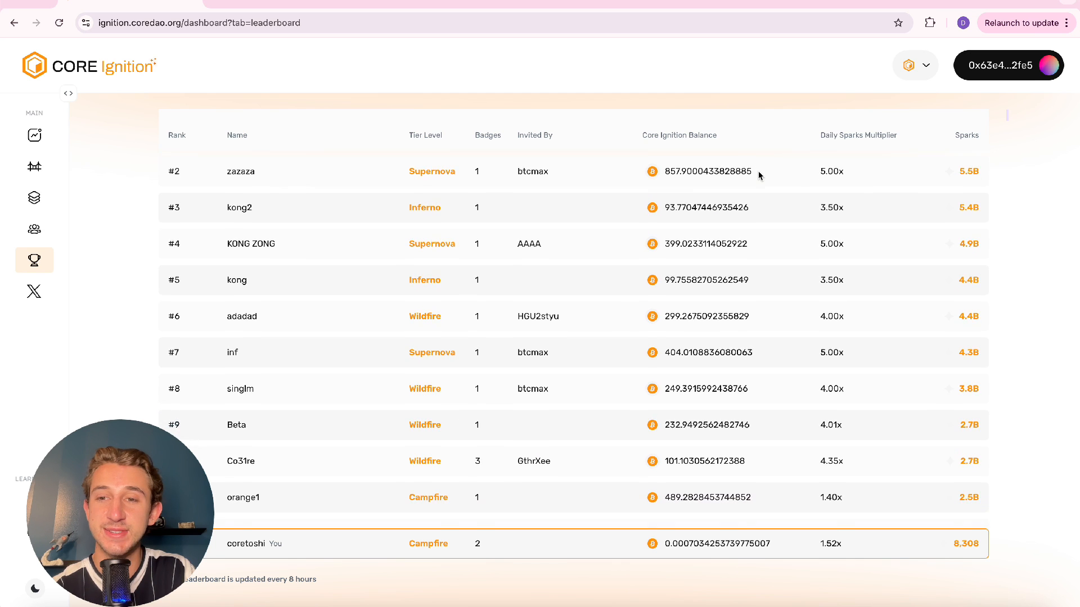
scroll("up", 3)
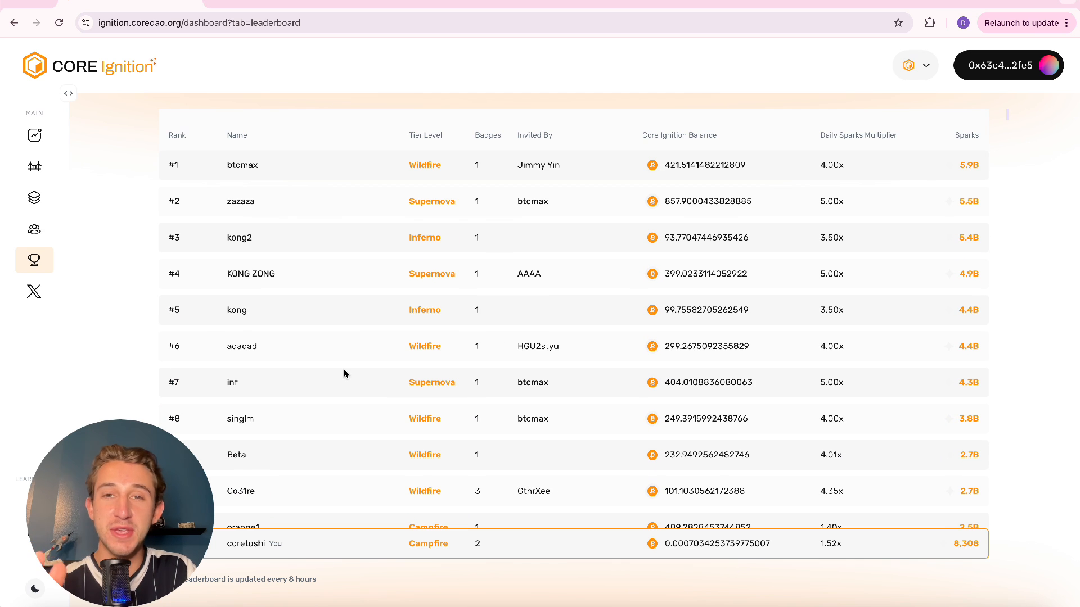
scroll("up", 3)
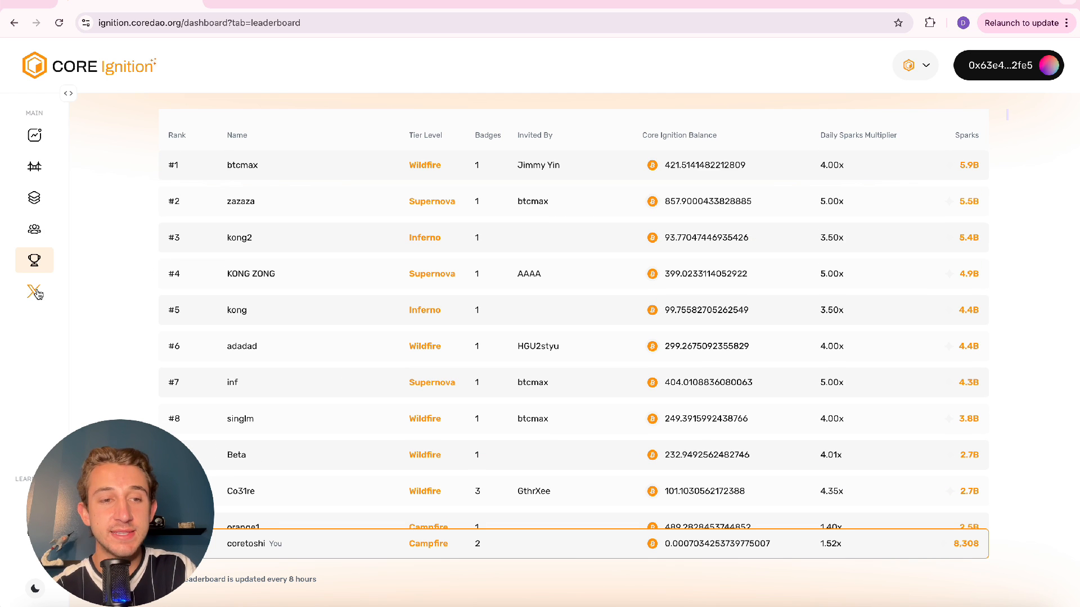
Browse the X competition tweet rankings, then return to the stats dashboard showing 8,308.08 Sparks.
left_click(35, 290)
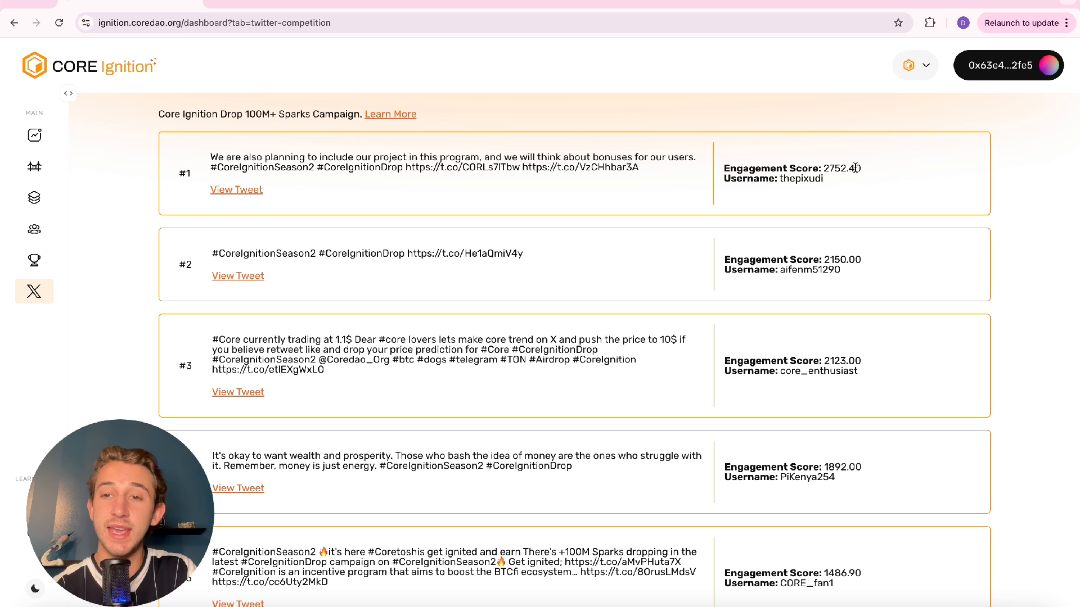
mouse_move(848, 189)
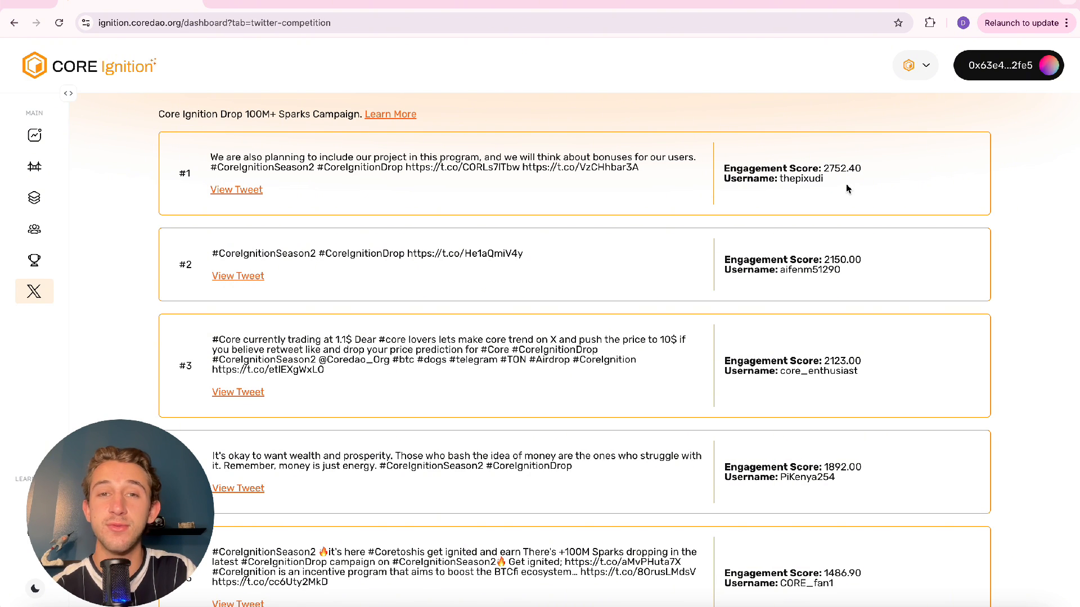
mouse_move(749, 160)
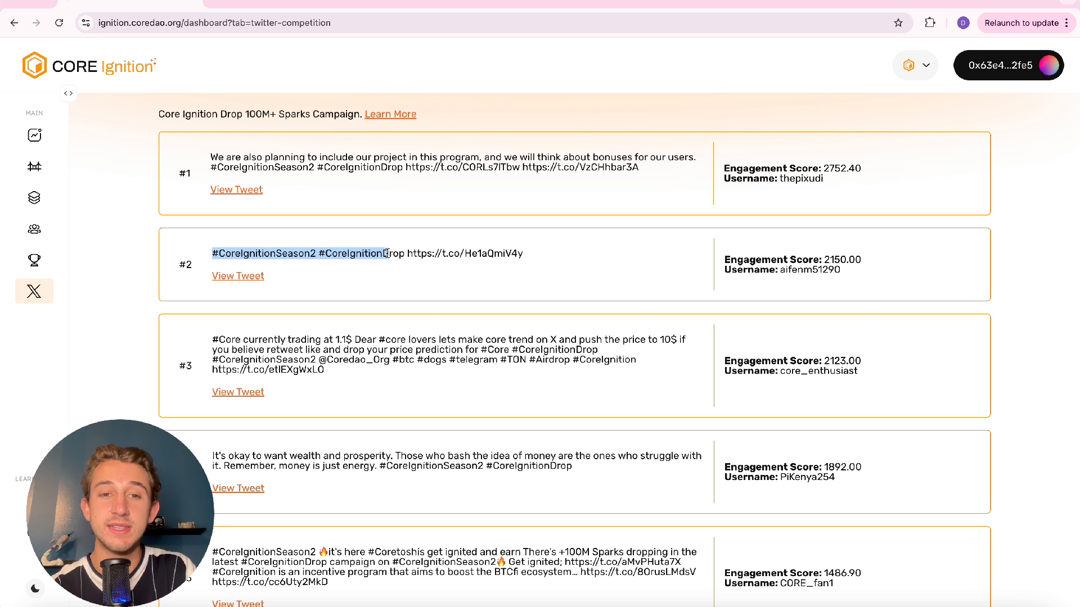
left_click(34, 135)
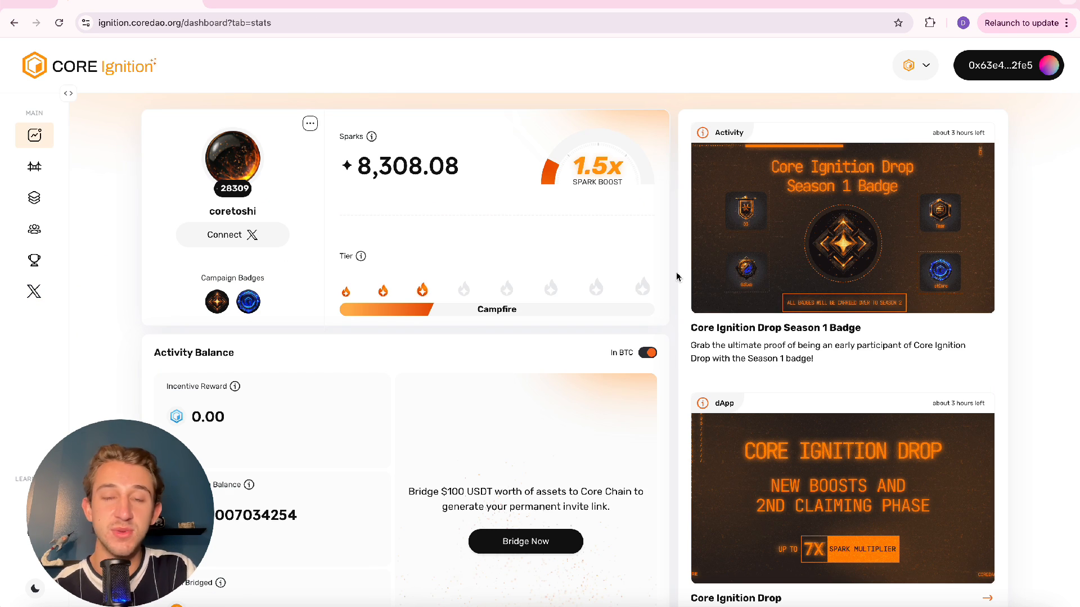
mouse_move(482, 164)
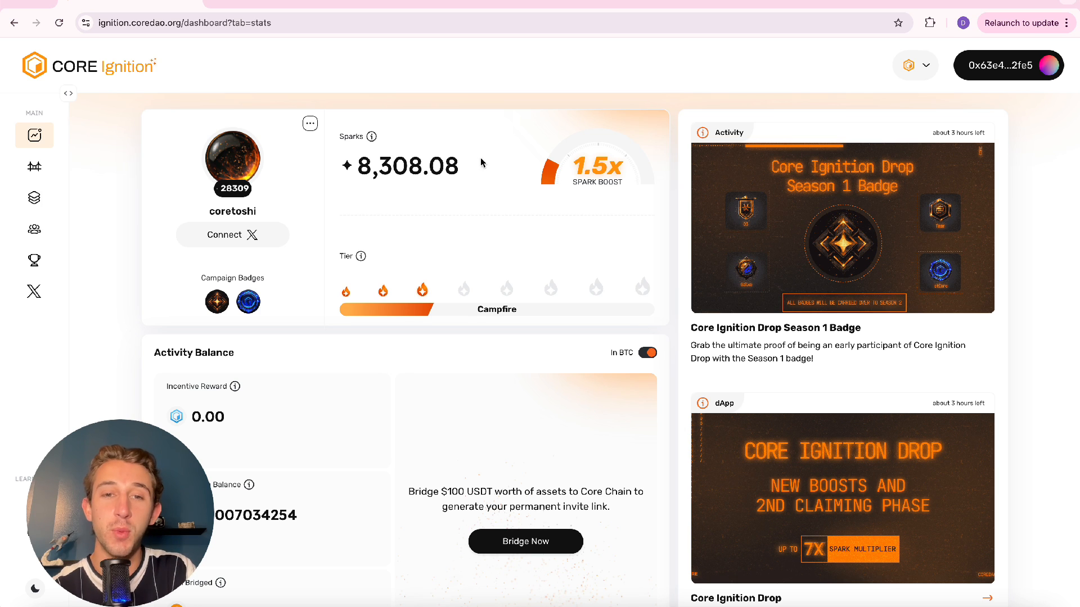
mouse_move(514, 217)
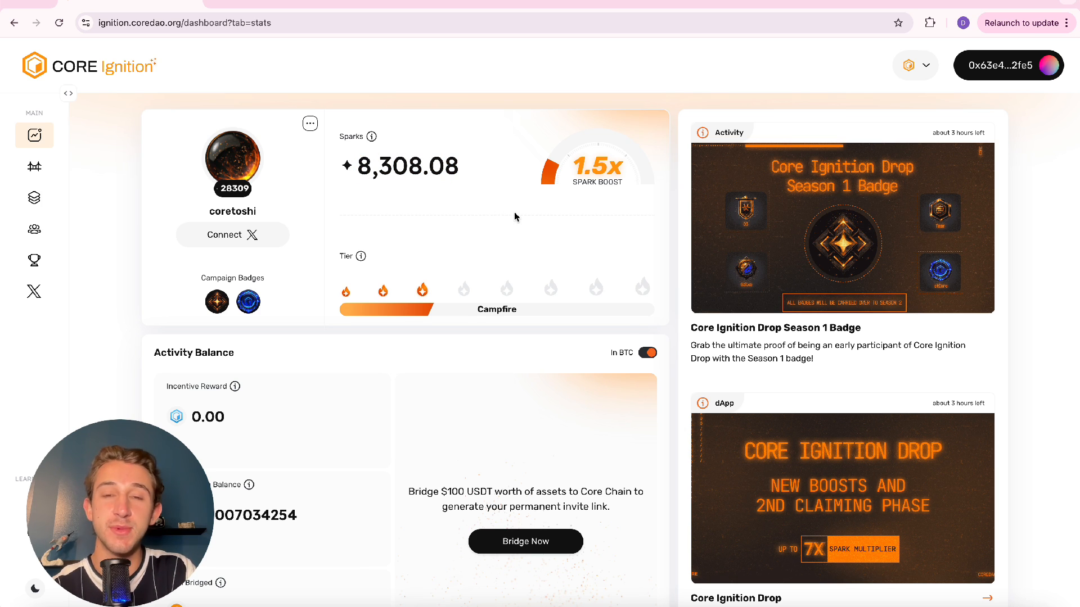